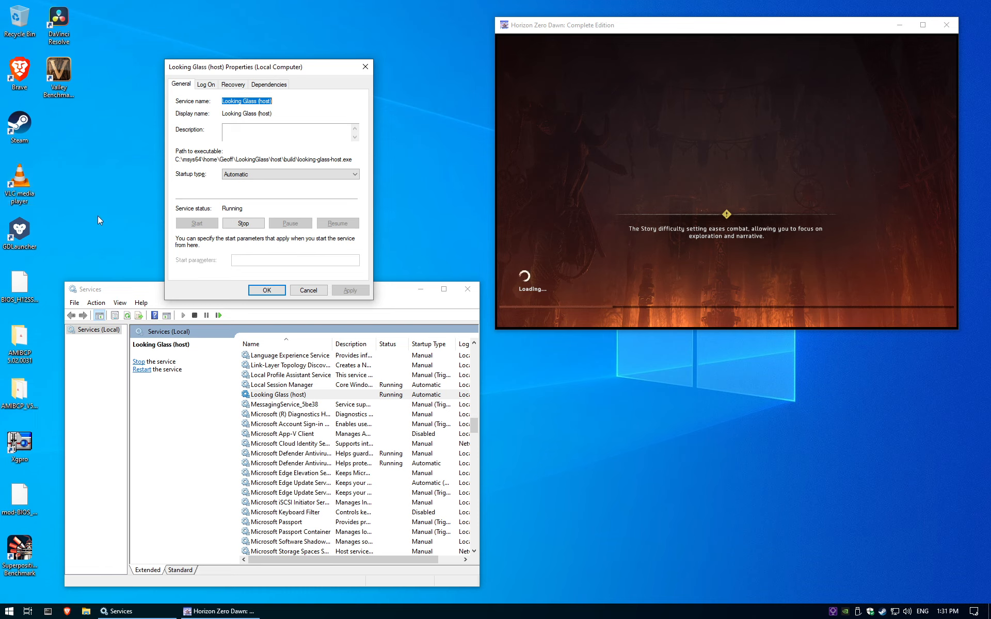
mouse_move(251, 206)
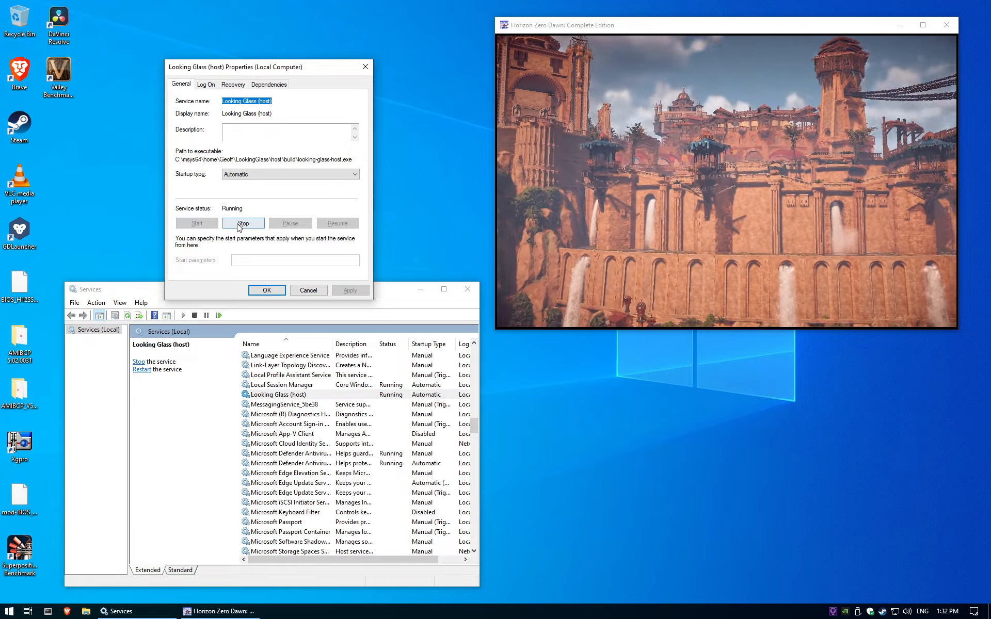
Stop the Looking Glass host service, keep displays duplicated, and expand Display adapters in Device Manager.
click(243, 223)
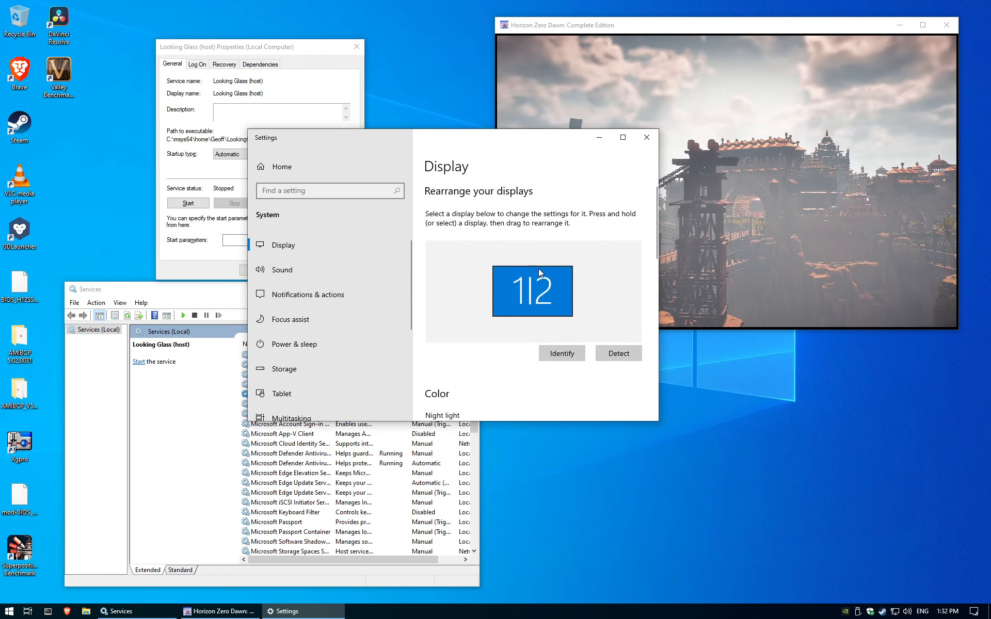
scroll(down, 3)
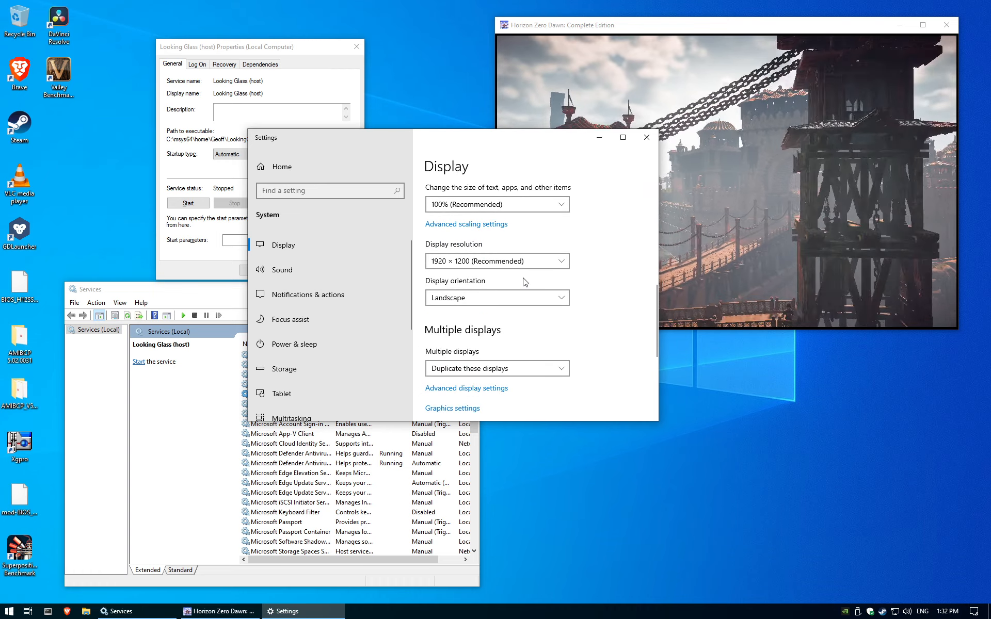
click(496, 369)
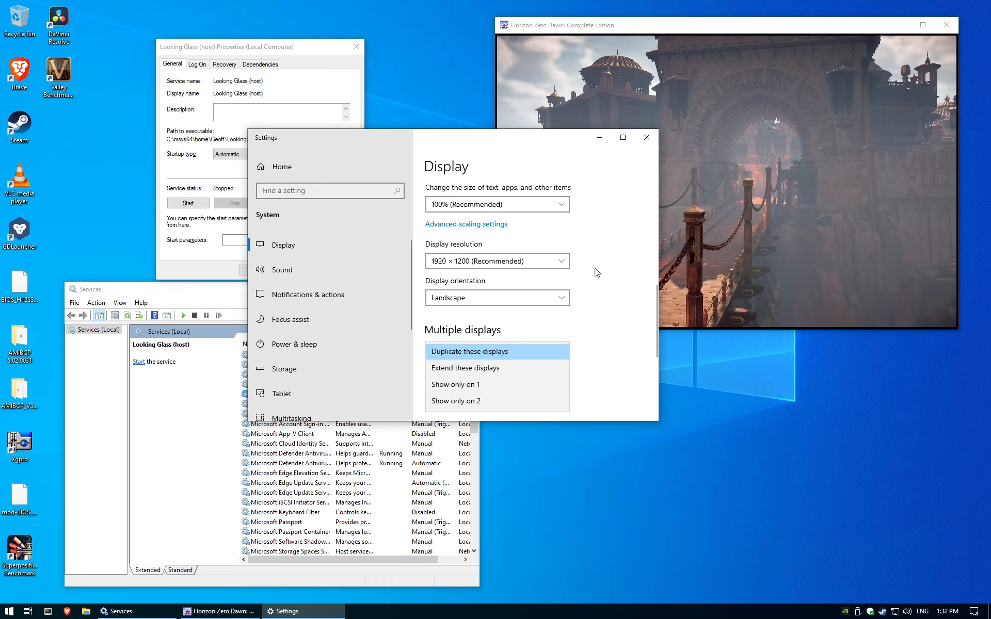
click(496, 352)
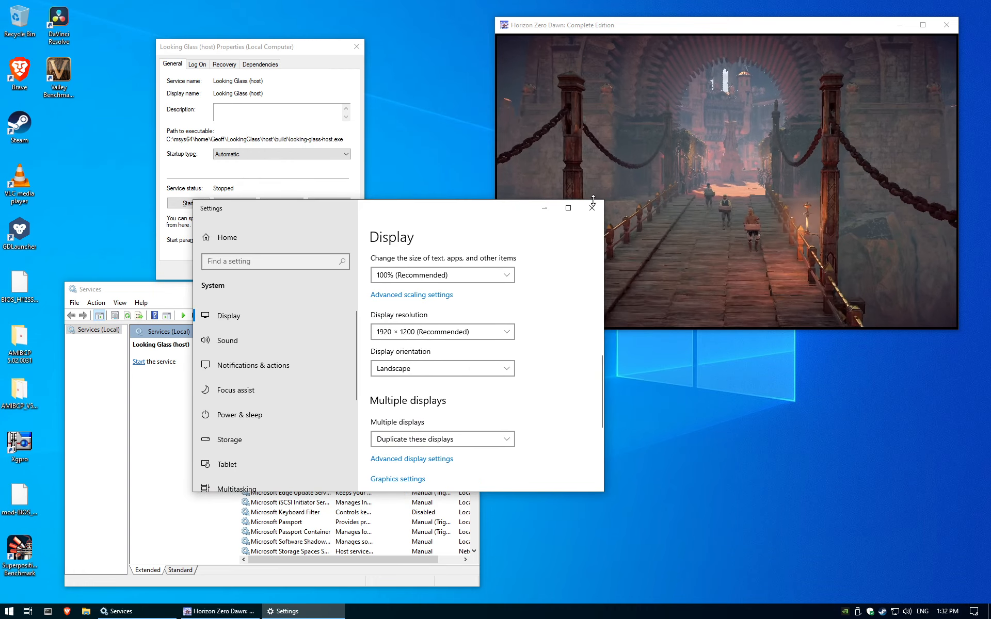
click(591, 208)
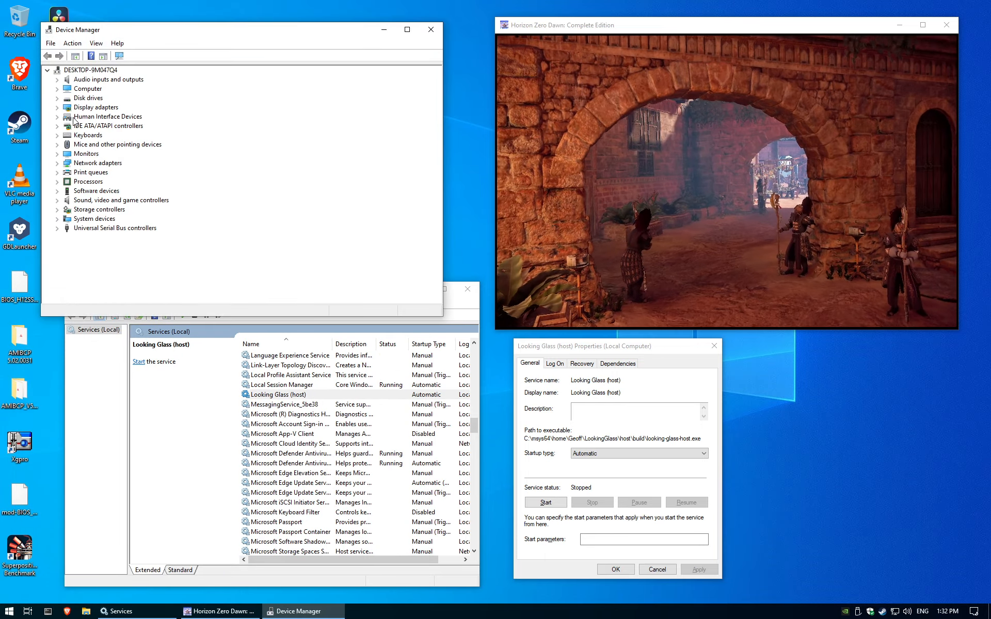
click(58, 107)
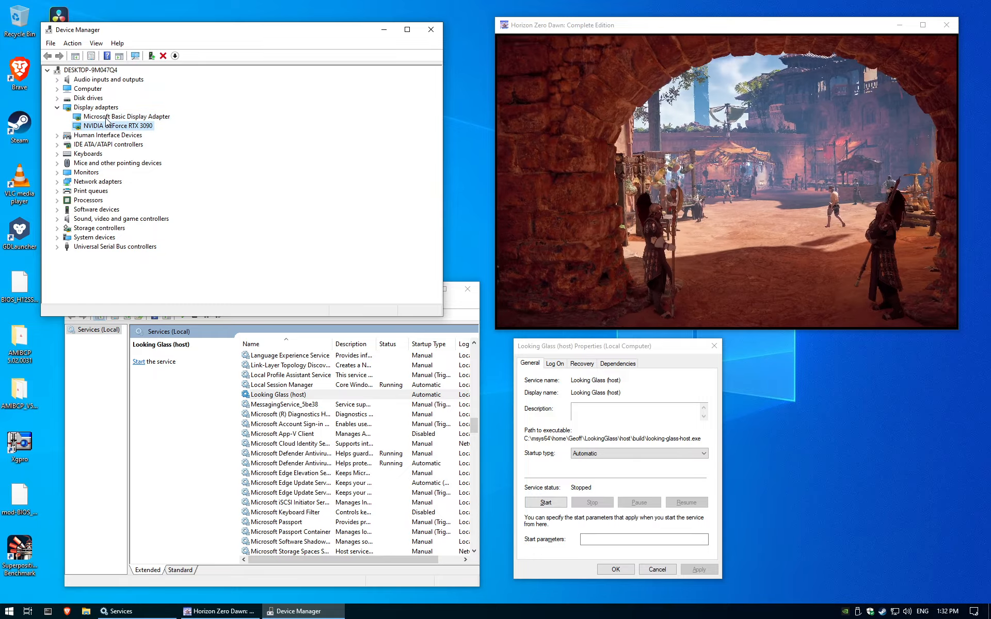
Start the Looking Glass (host) service from its Properties dialog.
click(545, 502)
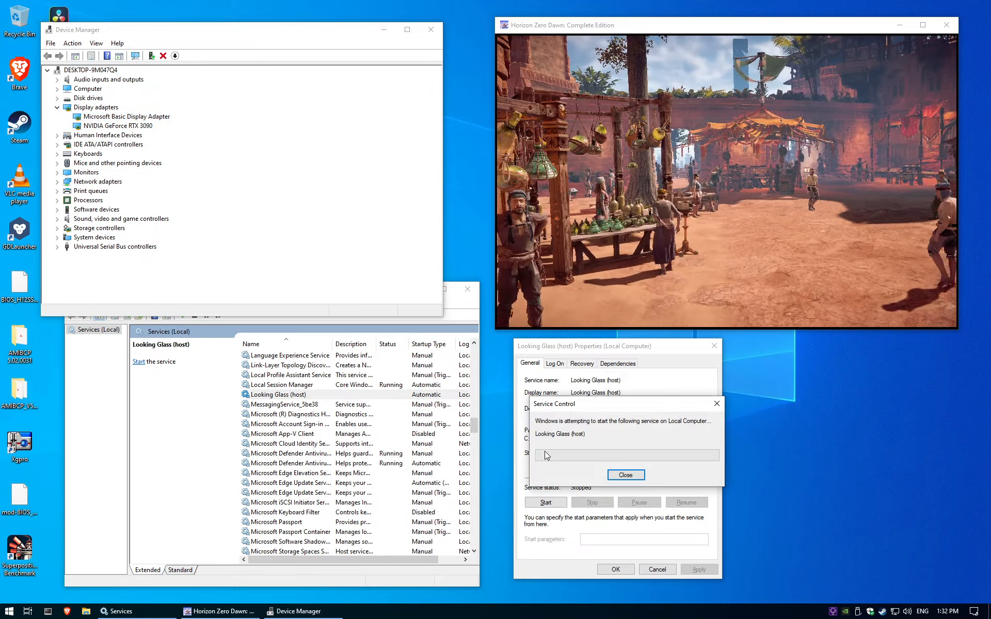
click(625, 475)
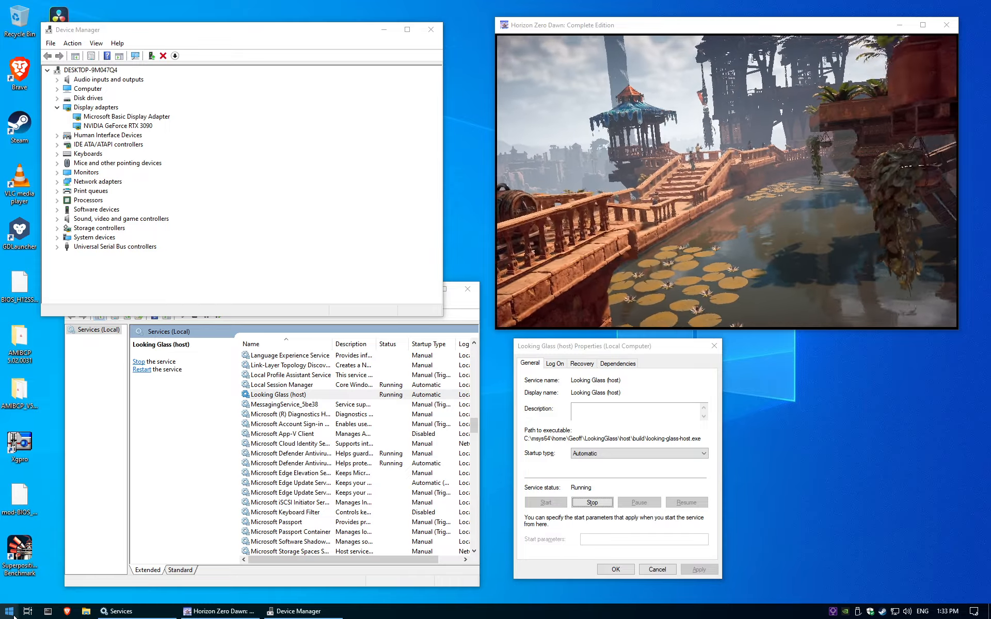
click(8, 610)
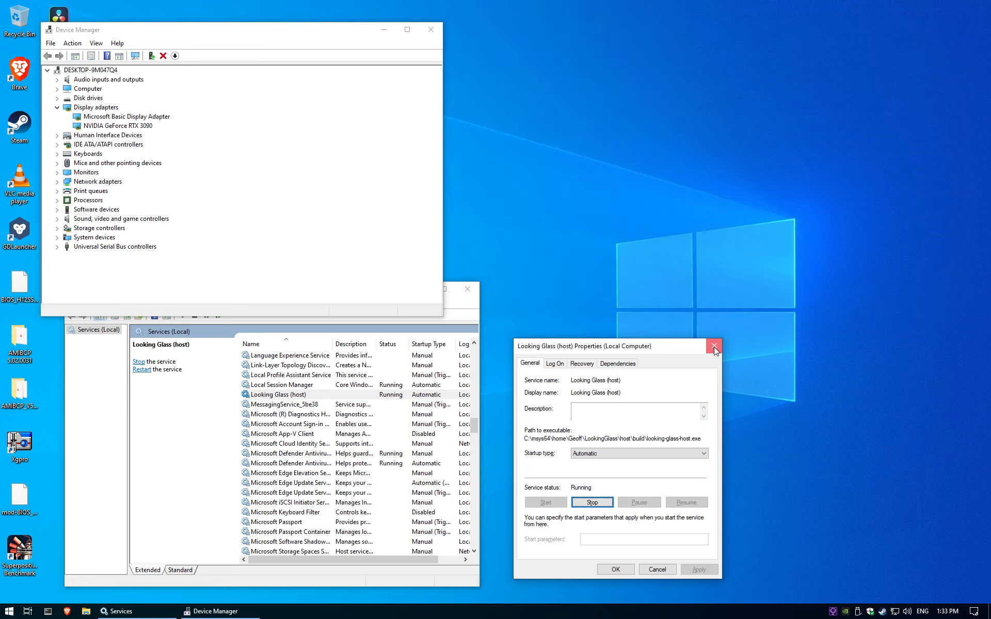
Close the service properties and restart Windows without waiting for the open app to close.
click(8, 611)
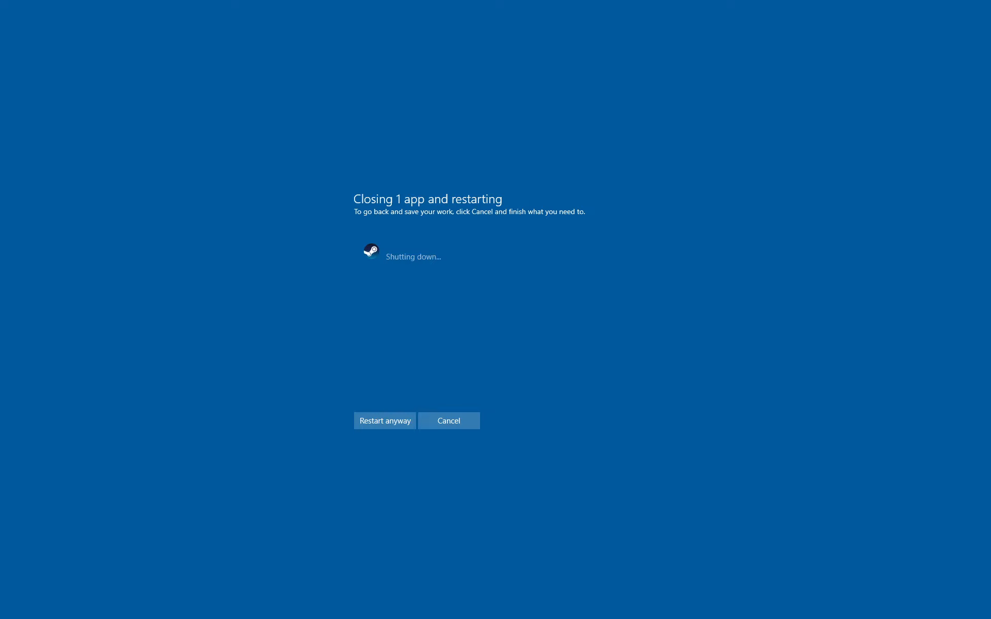
click(384, 421)
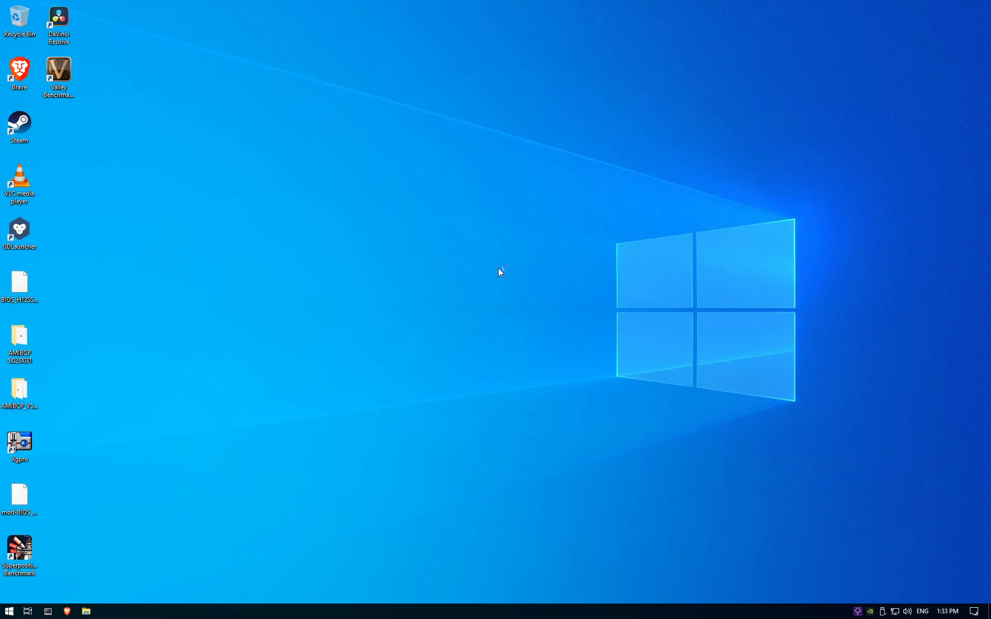
mouse_move(425, 317)
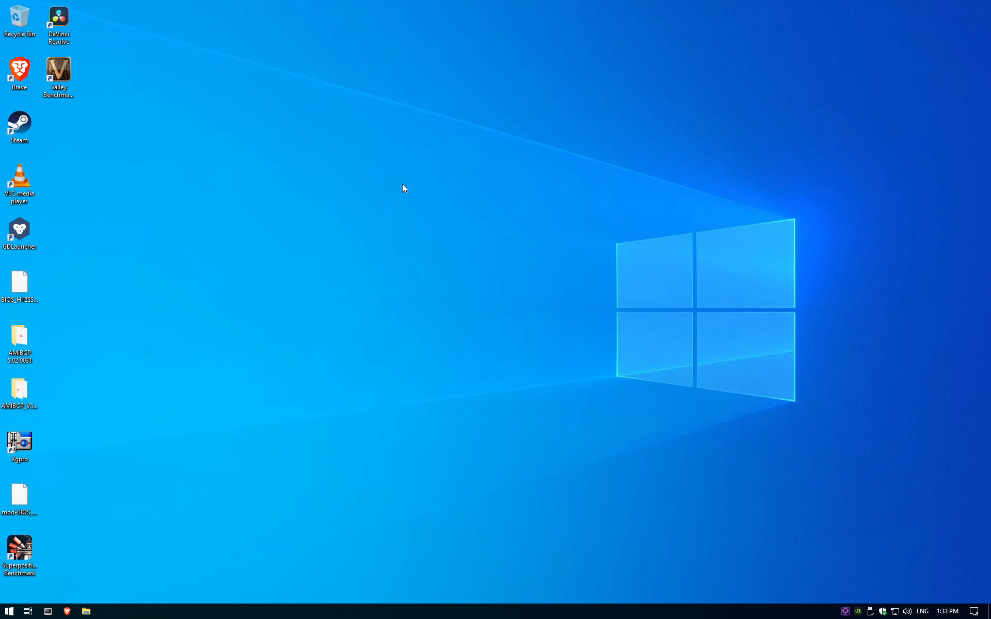
mouse_move(486, 251)
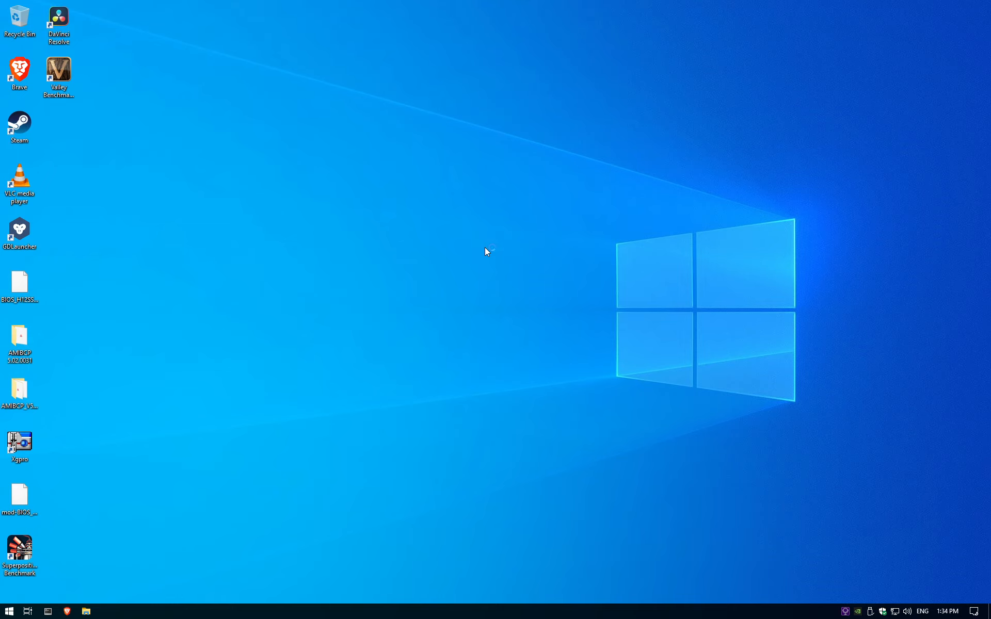
mouse_move(550, 614)
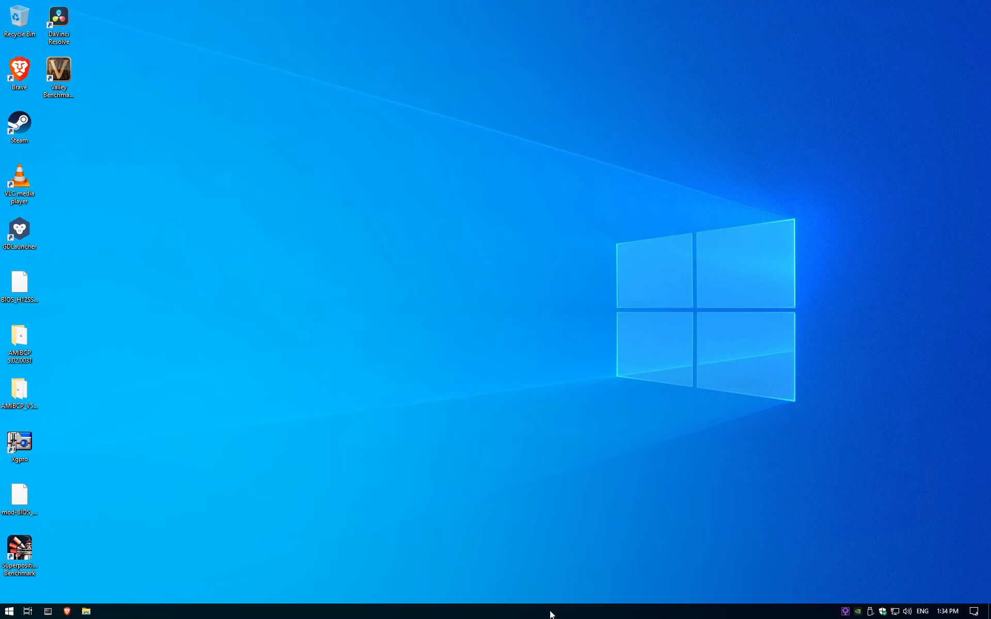
mouse_move(557, 357)
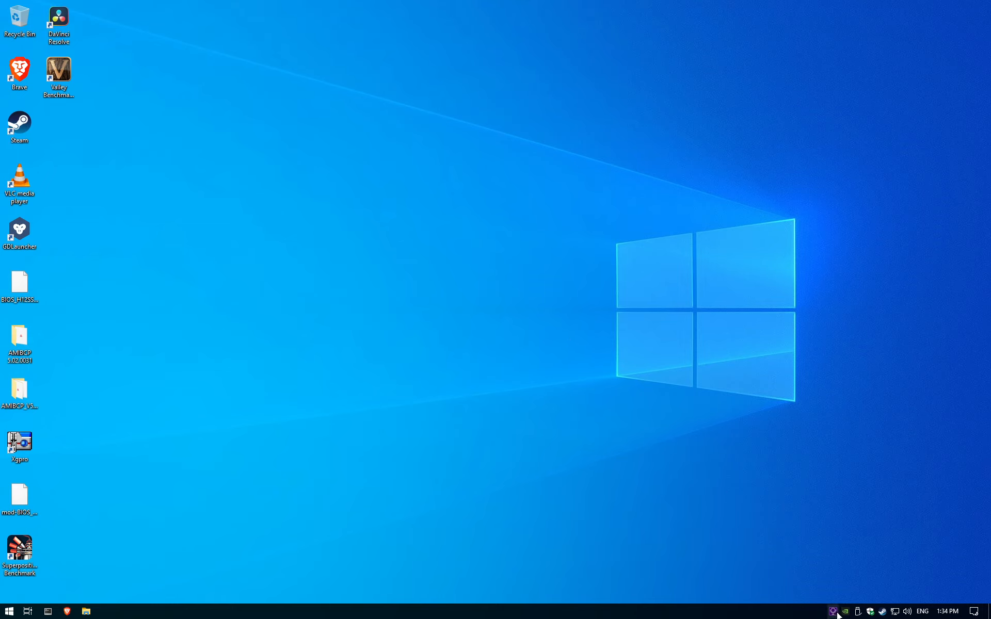
mouse_move(554, 394)
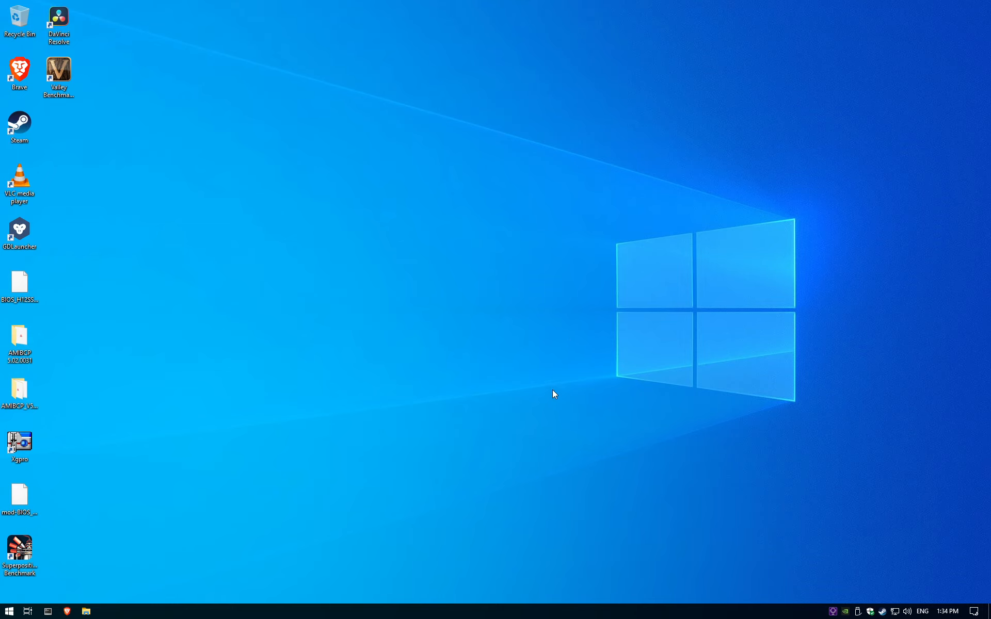
mouse_move(557, 237)
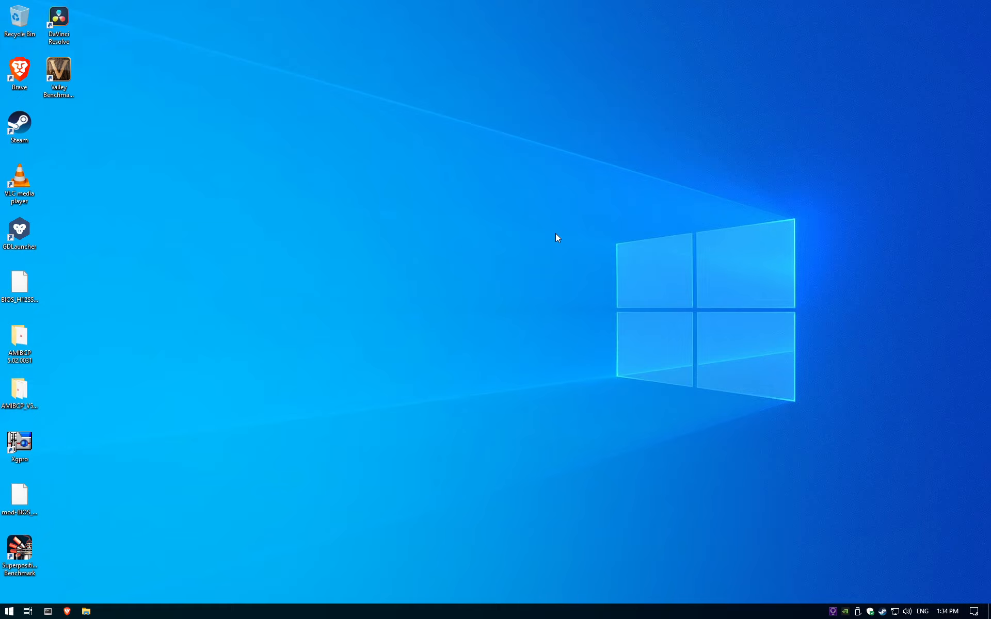
Open File Explorer on the restarted desktop.
click(84, 610)
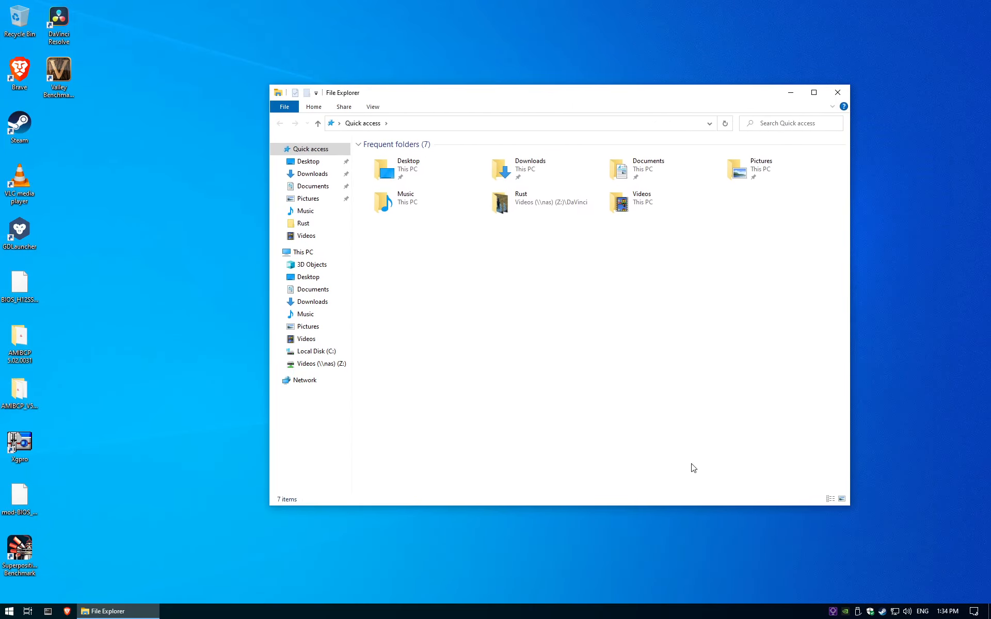
mouse_move(665, 383)
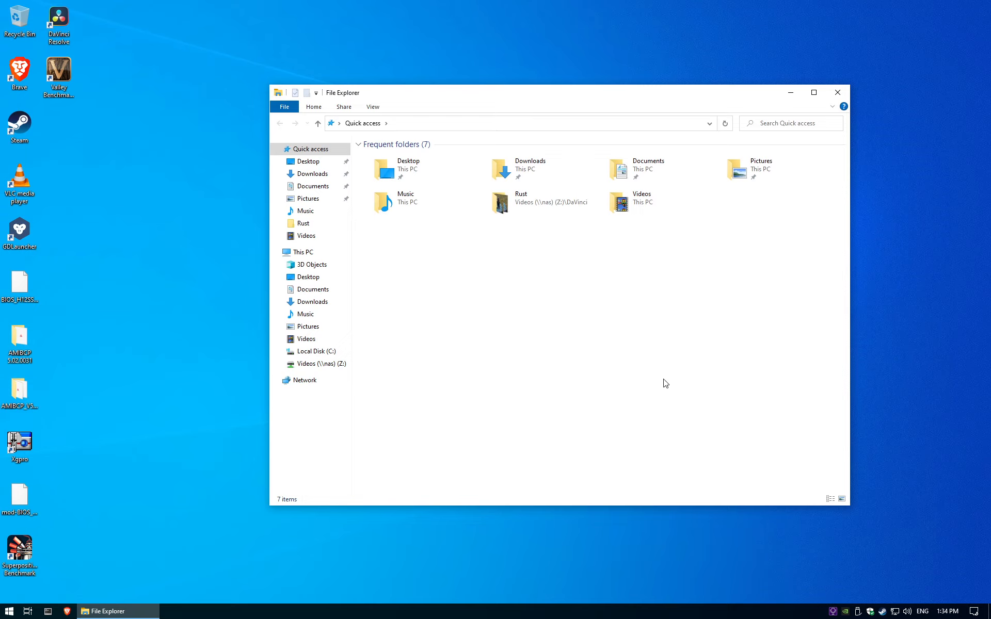
mouse_move(654, 101)
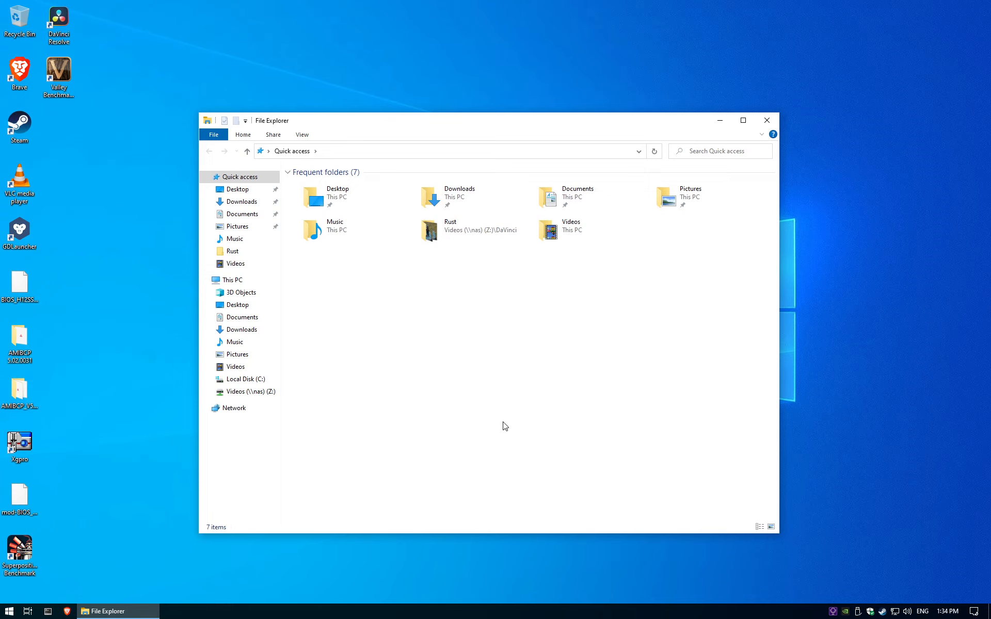
Toggle the Looking Glass video stream back on with ScrollLock+V.
key(ScrollLock+v)
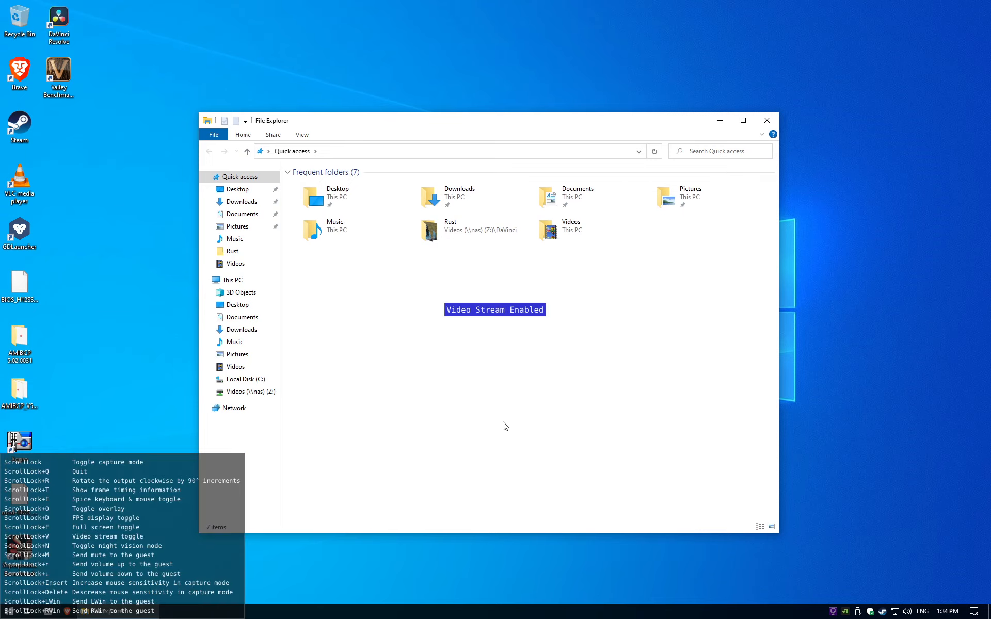